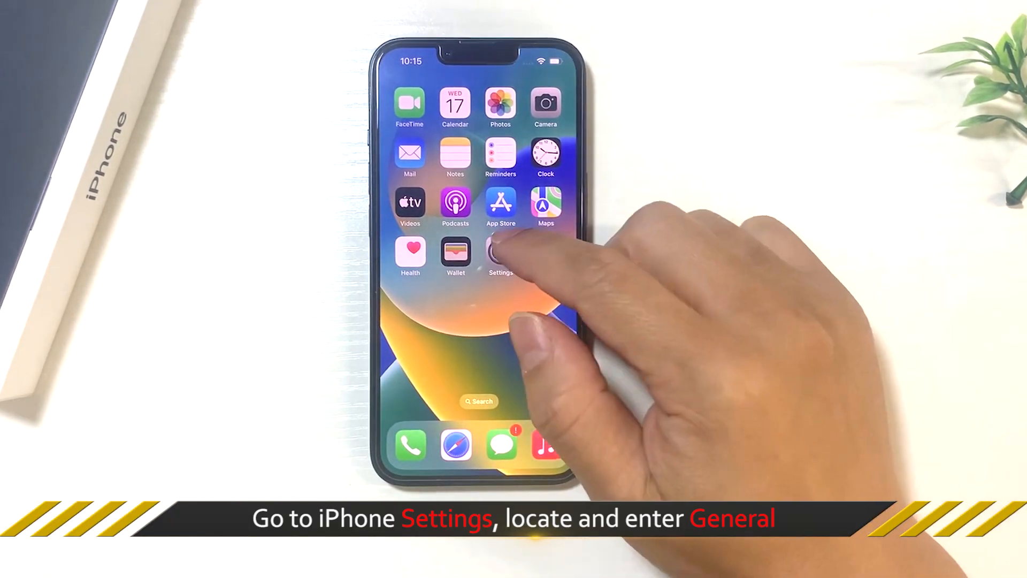
Reset all iPhone settings via General > Transfer or Reset iPhone, keeping data and media.
click(501, 256)
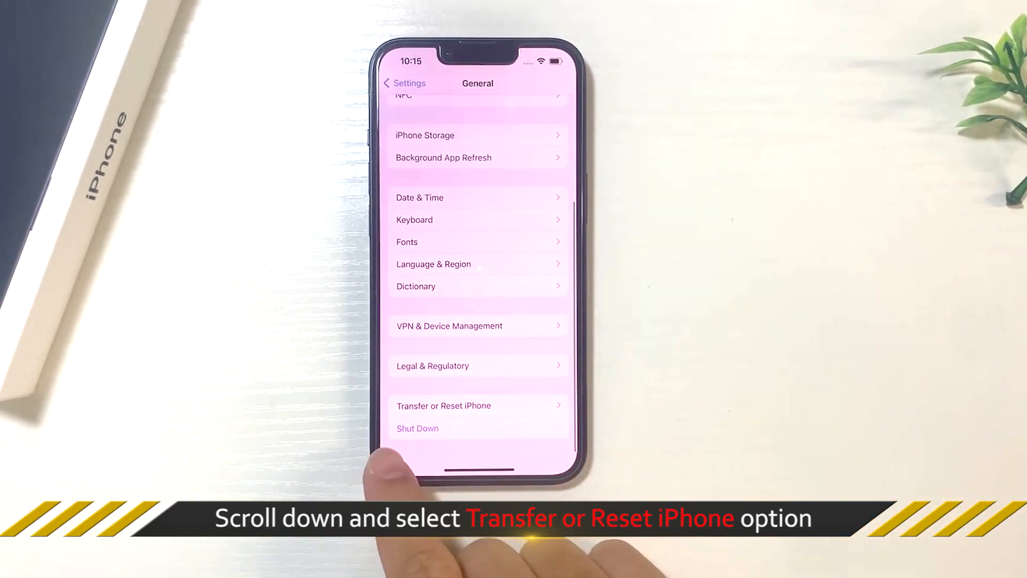
click(443, 405)
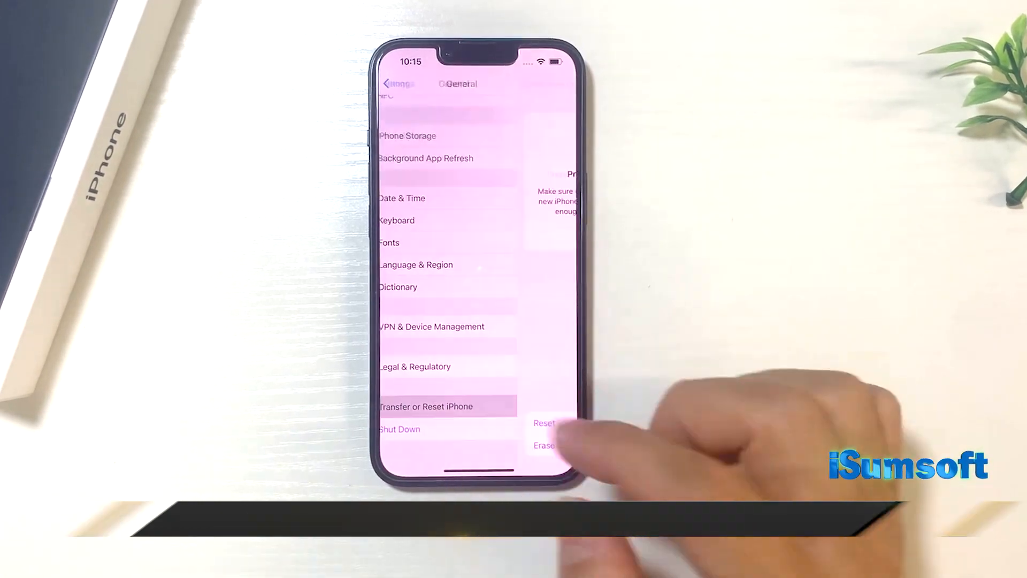
click(424, 406)
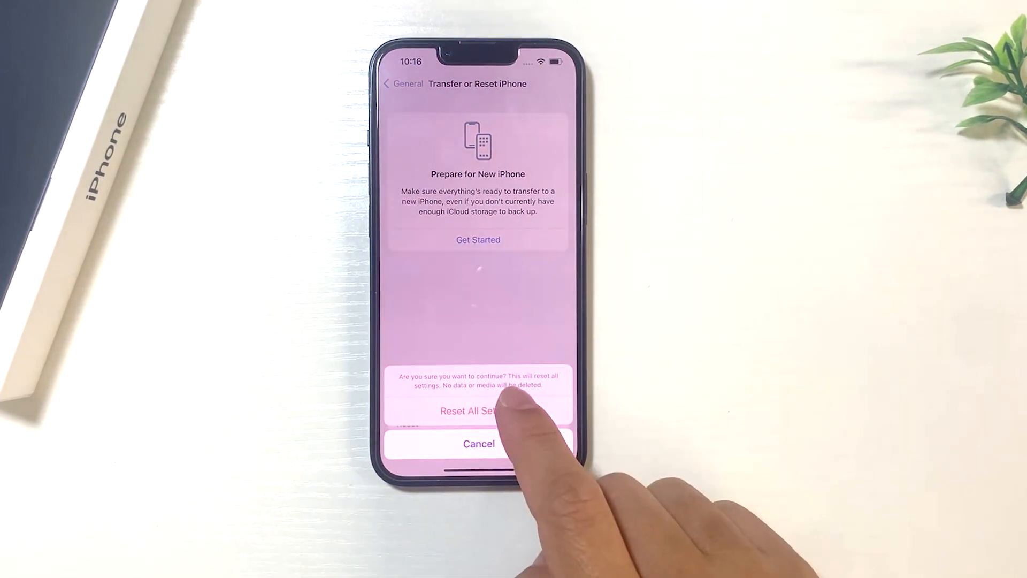
click(478, 411)
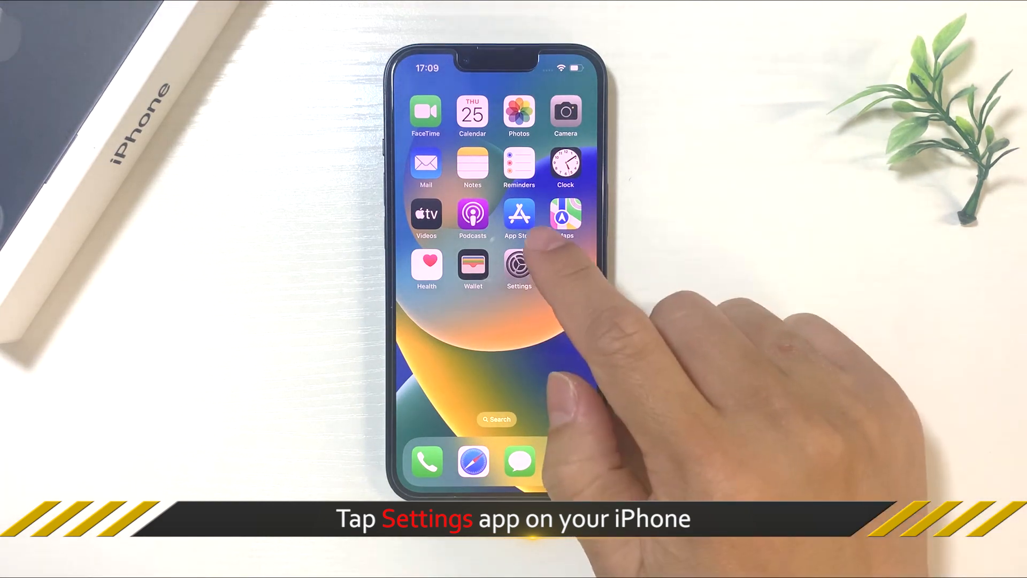
Sign out of the Apple ID from its account page, declining to keep data copies.
click(518, 266)
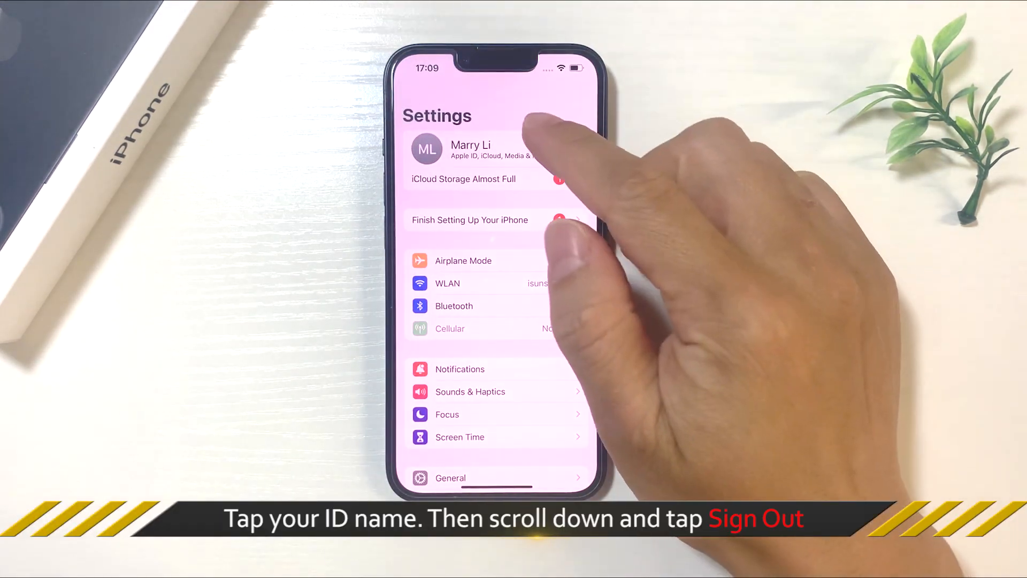
click(470, 148)
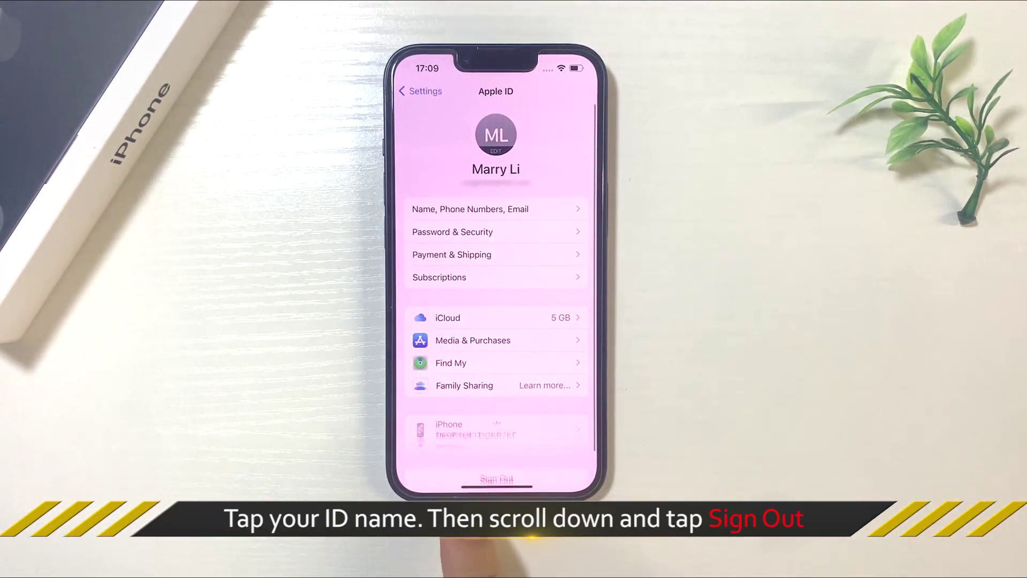
scroll(up, 3)
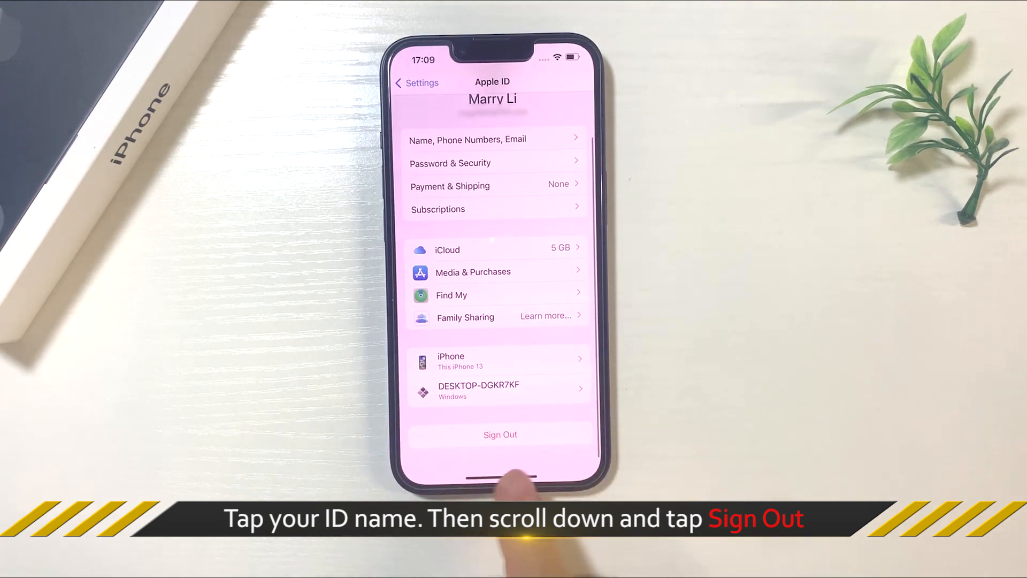
click(500, 435)
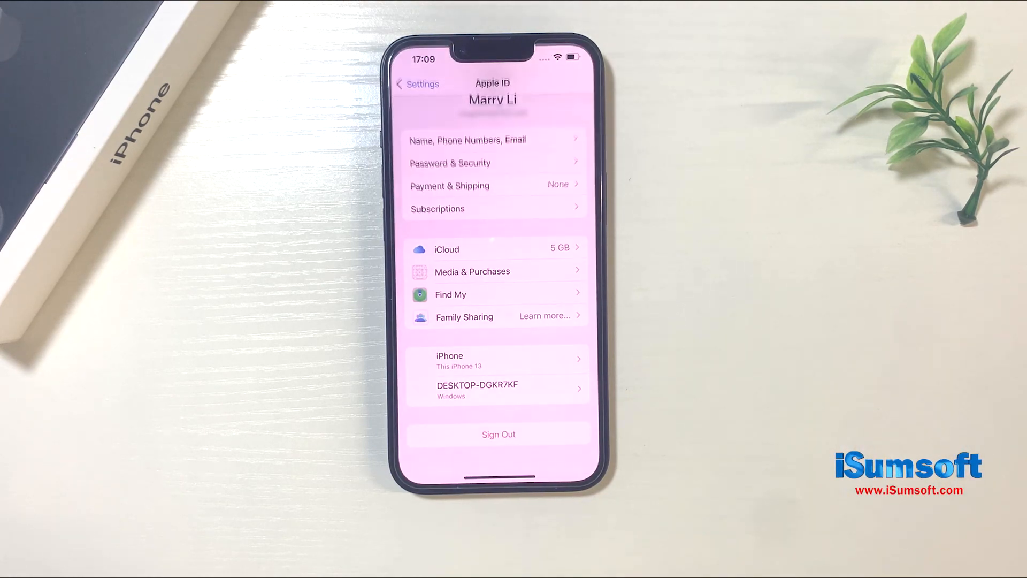
click(498, 433)
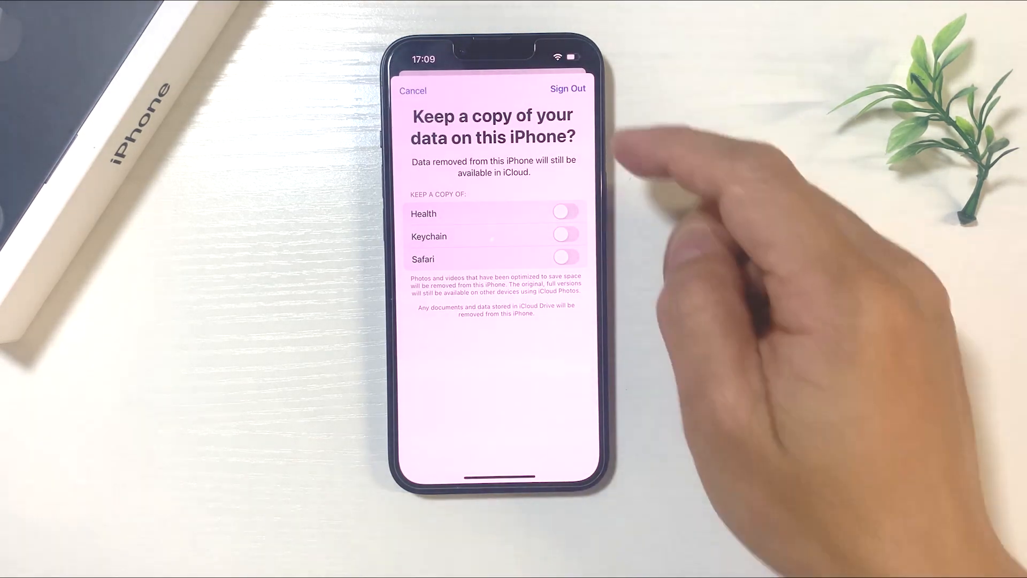
click(567, 88)
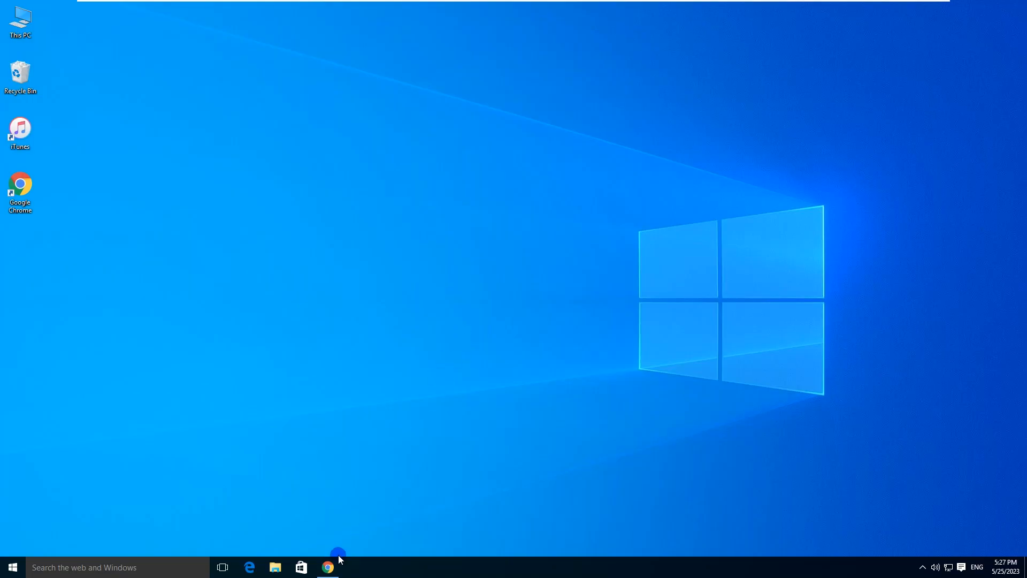
Sign in at appleid.apple.com in Chrome with the Apple ID, password and two-factor code.
click(327, 567)
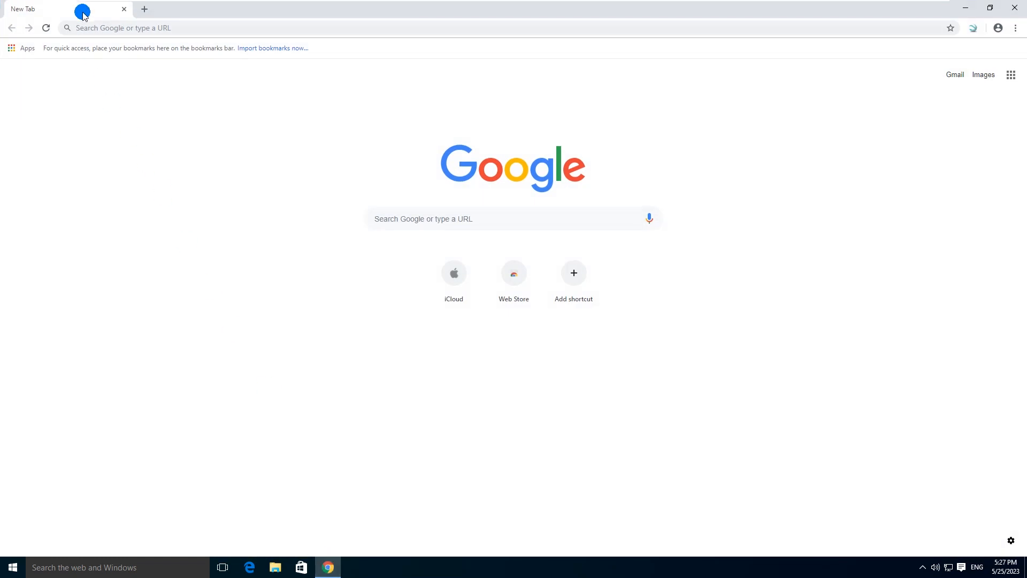
text(https://appleid.apple.com/)
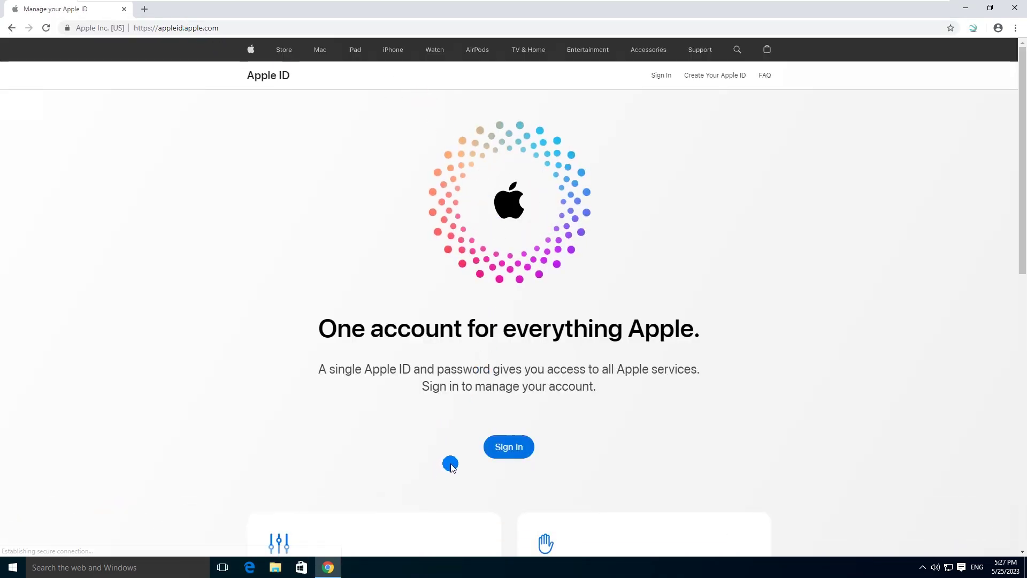
scroll(down, 3)
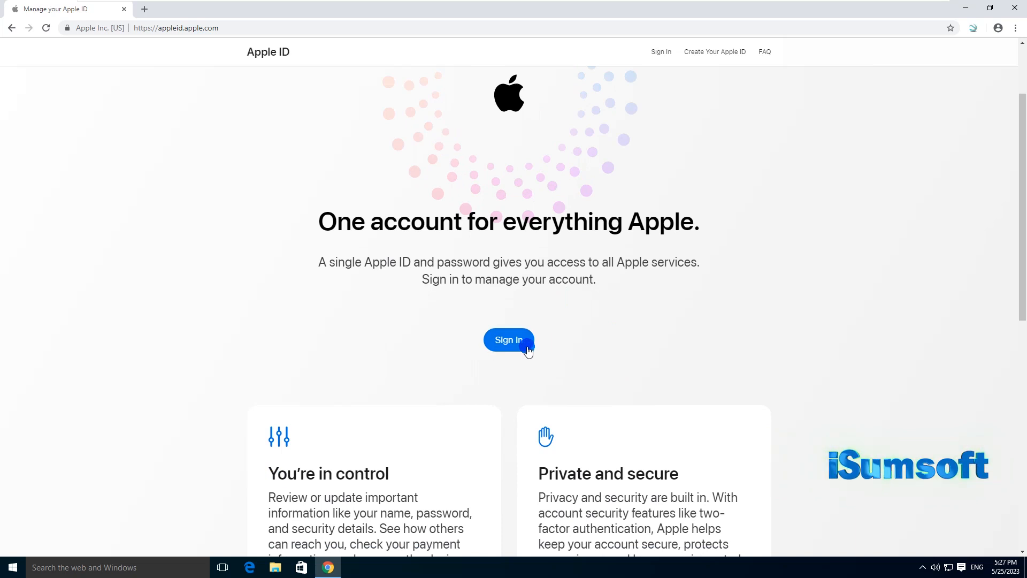
click(508, 340)
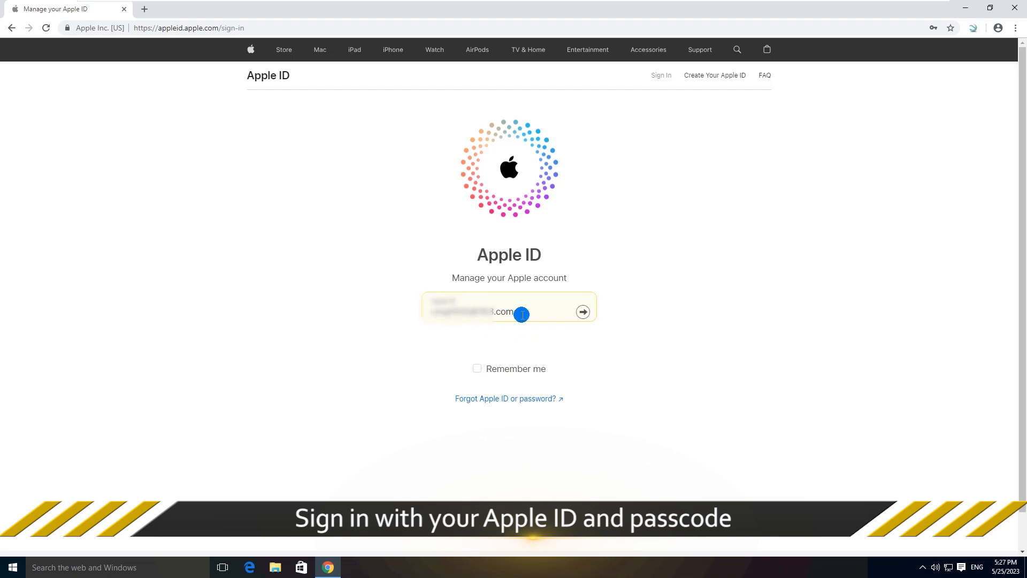
click(582, 312)
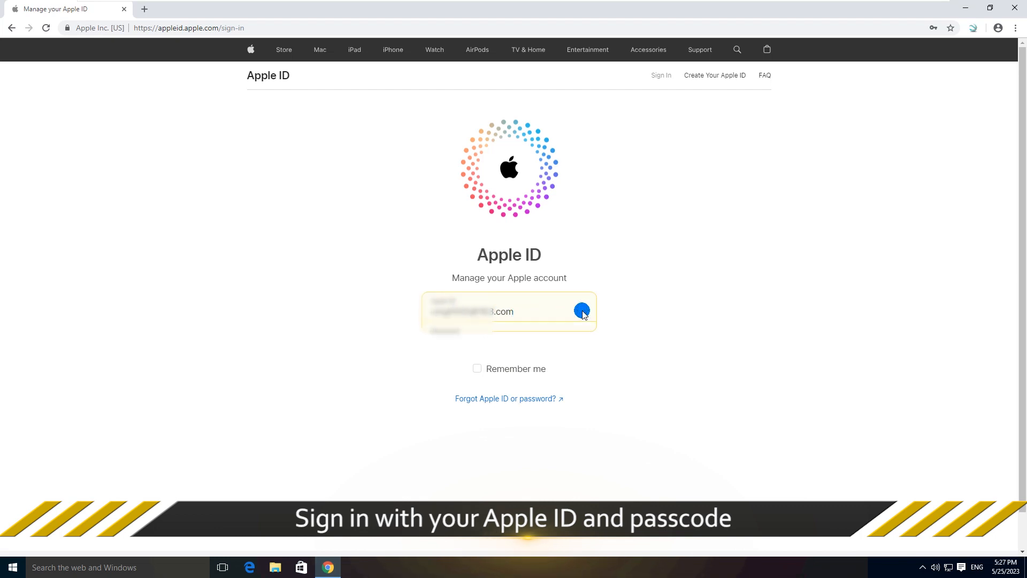
click(582, 310)
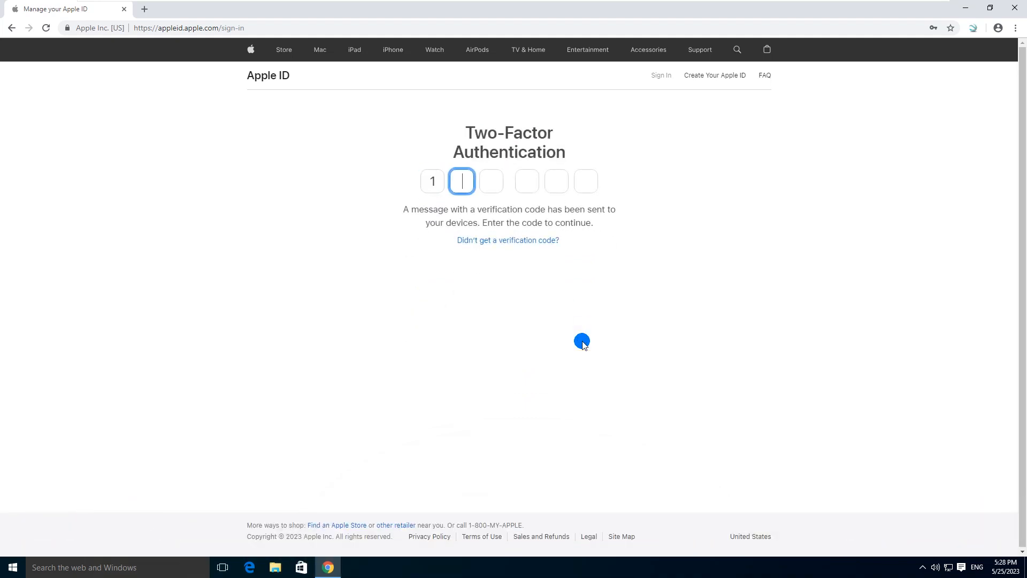
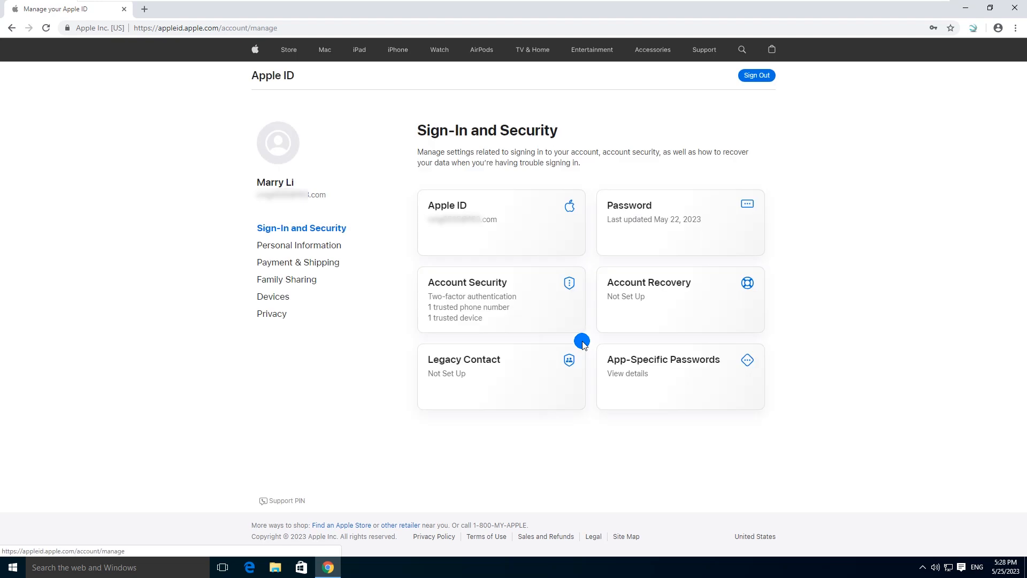
mouse_move(358, 185)
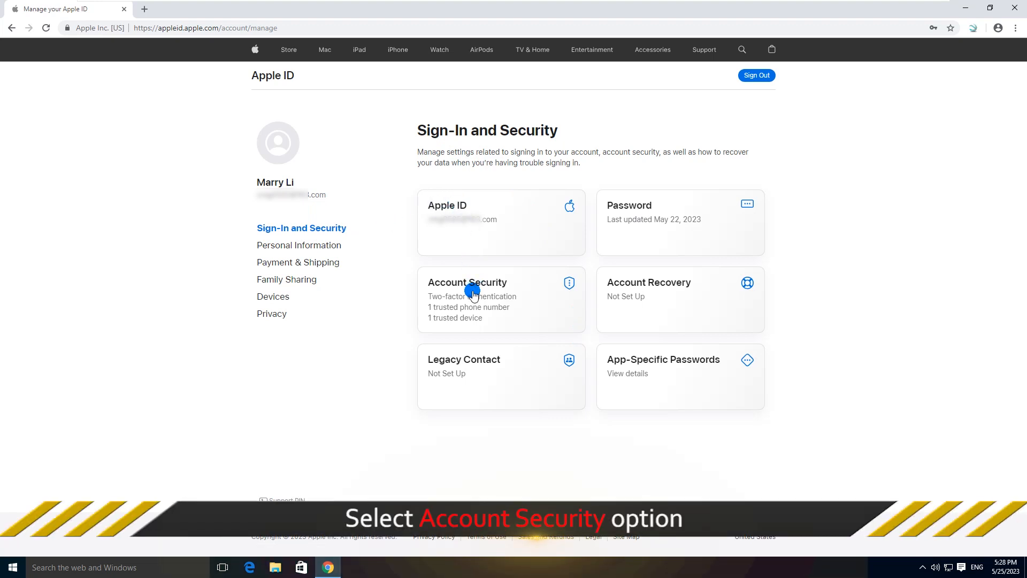
mouse_move(485, 287)
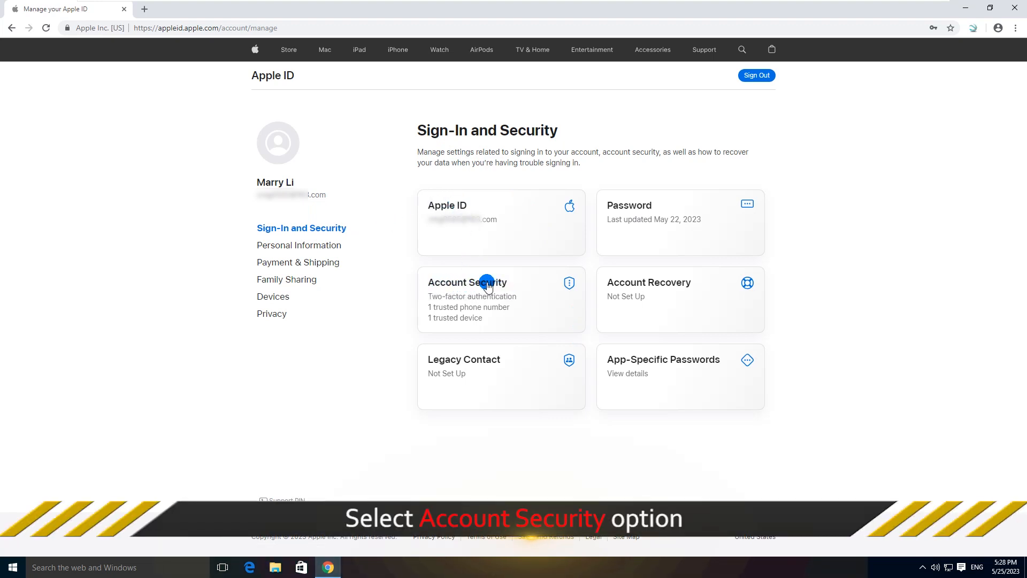
Remove the iPhone 13 from the account under Account Security and confirm removal.
click(467, 282)
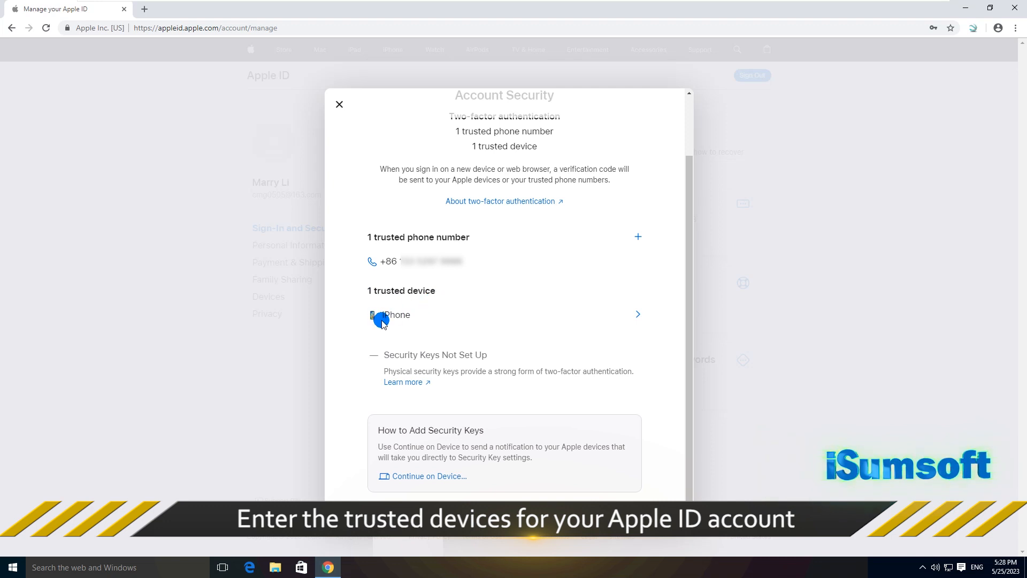
mouse_move(636, 315)
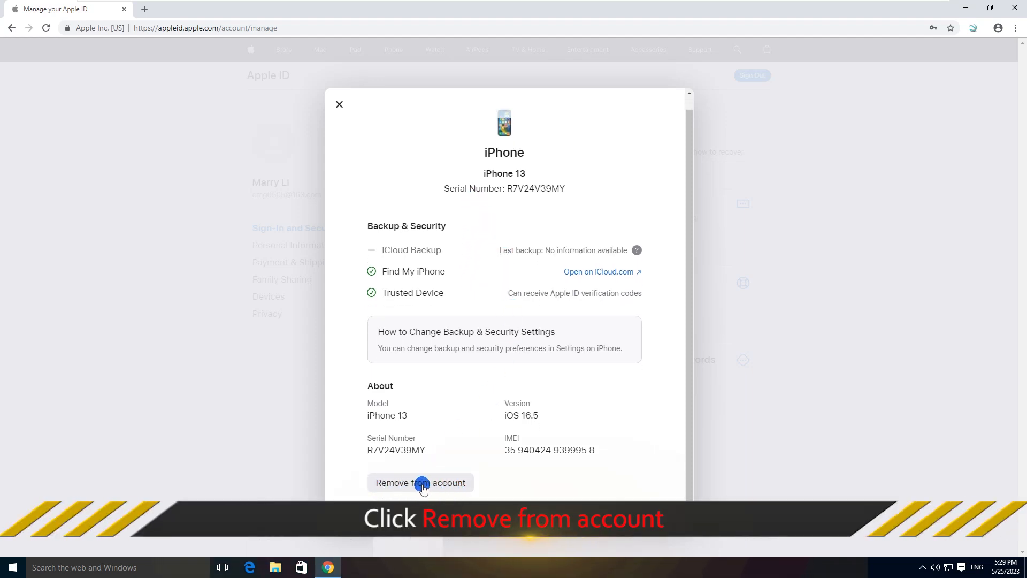
click(421, 482)
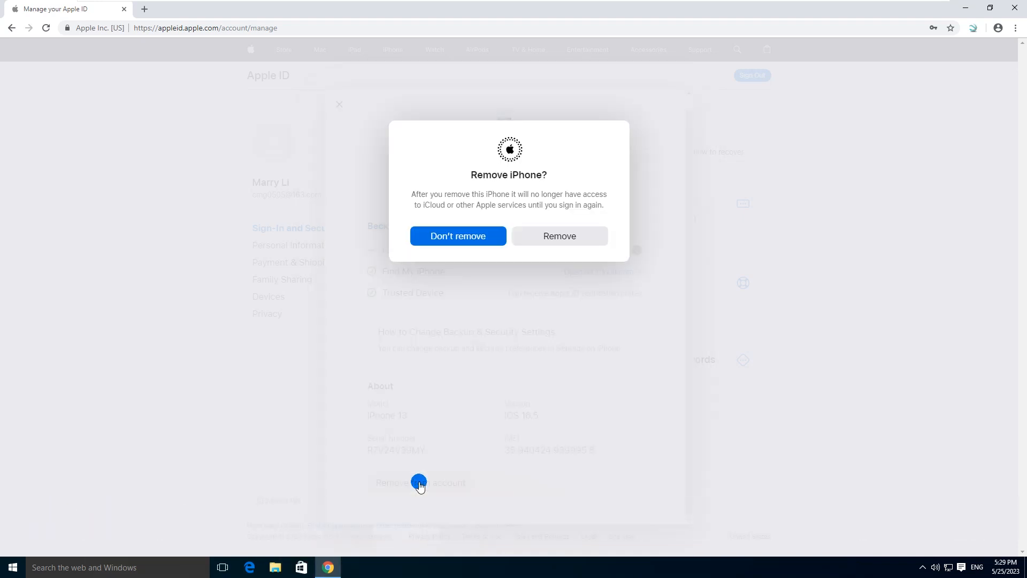
mouse_move(525, 247)
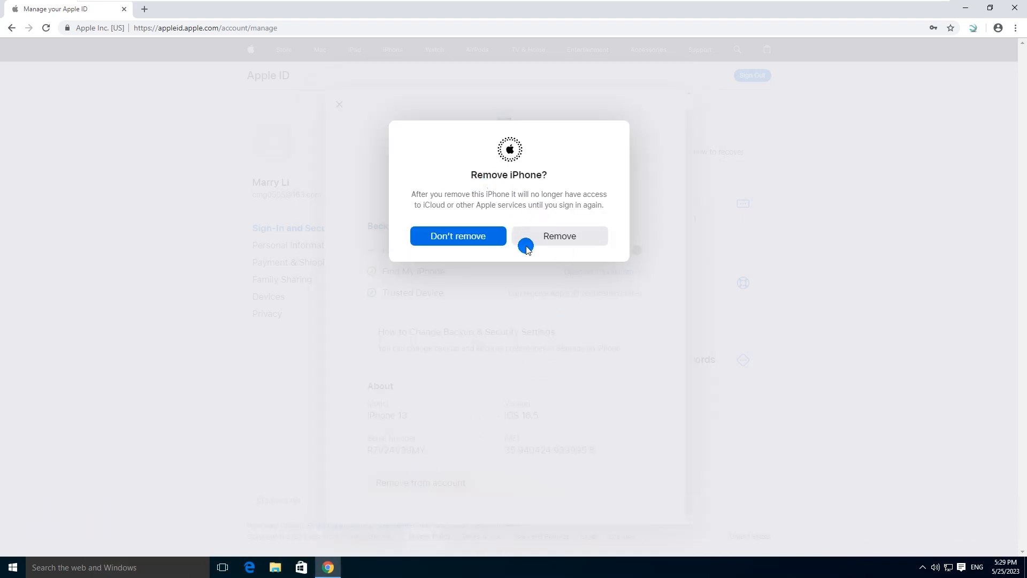
mouse_move(558, 235)
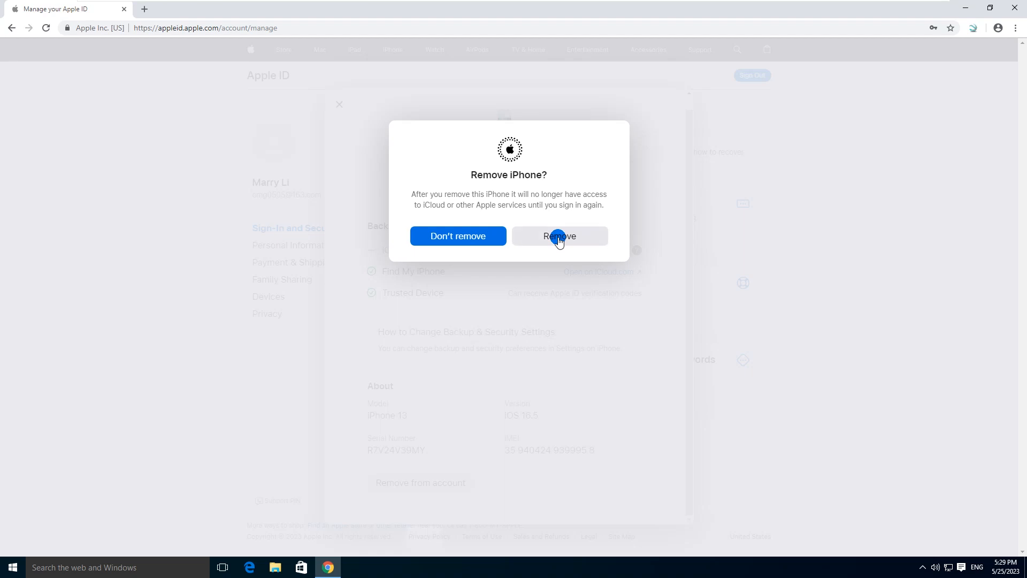
click(558, 235)
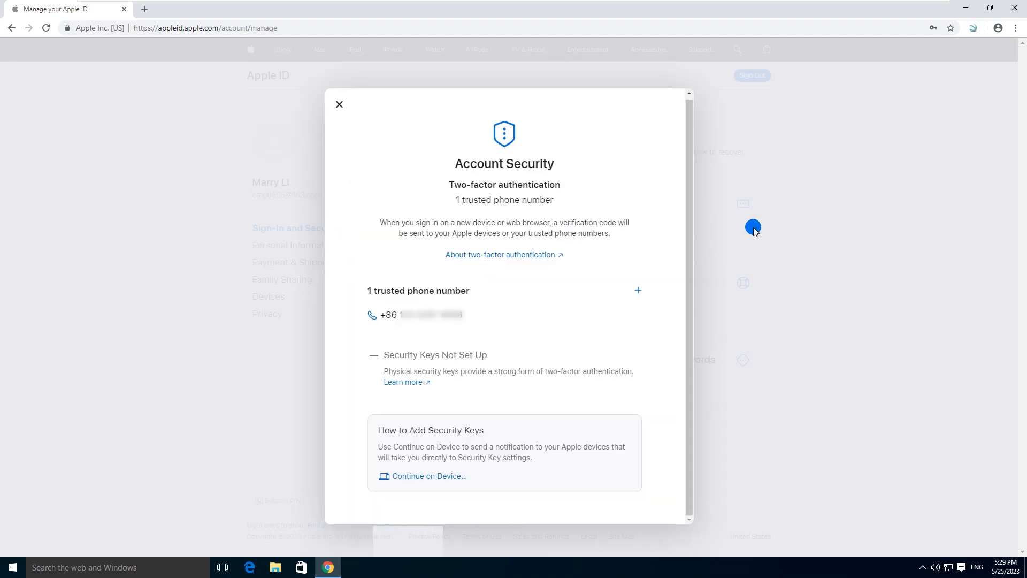
mouse_move(709, 241)
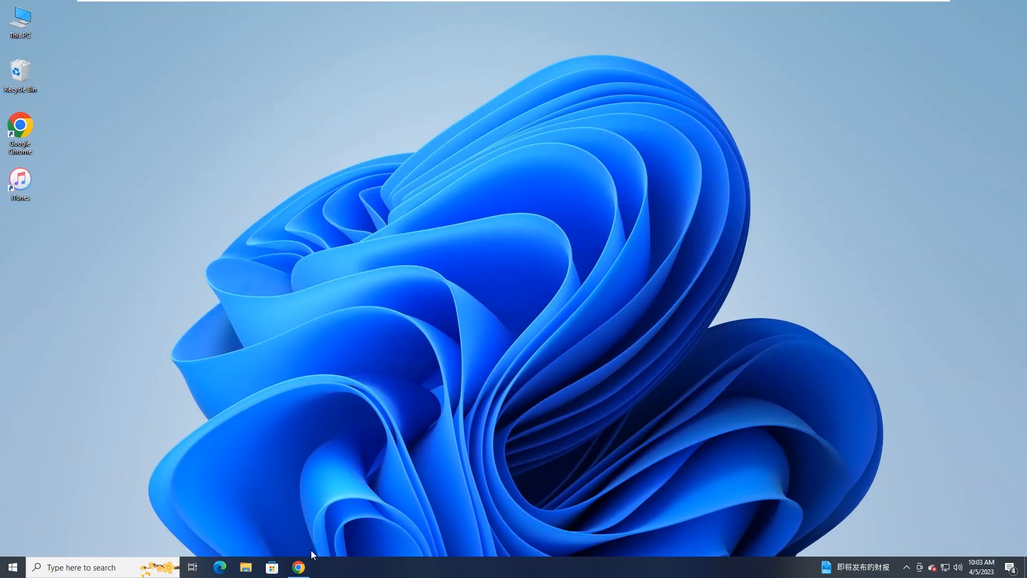
Download the iOS Refixer installer from isumsoft.com's product page and run it.
click(298, 567)
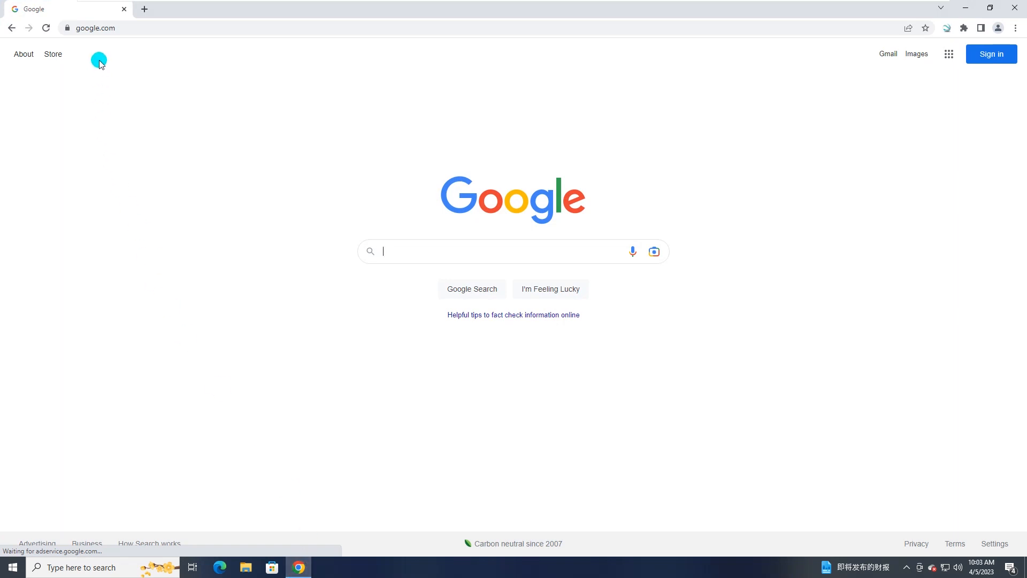
click(109, 27)
text(isumsoft)
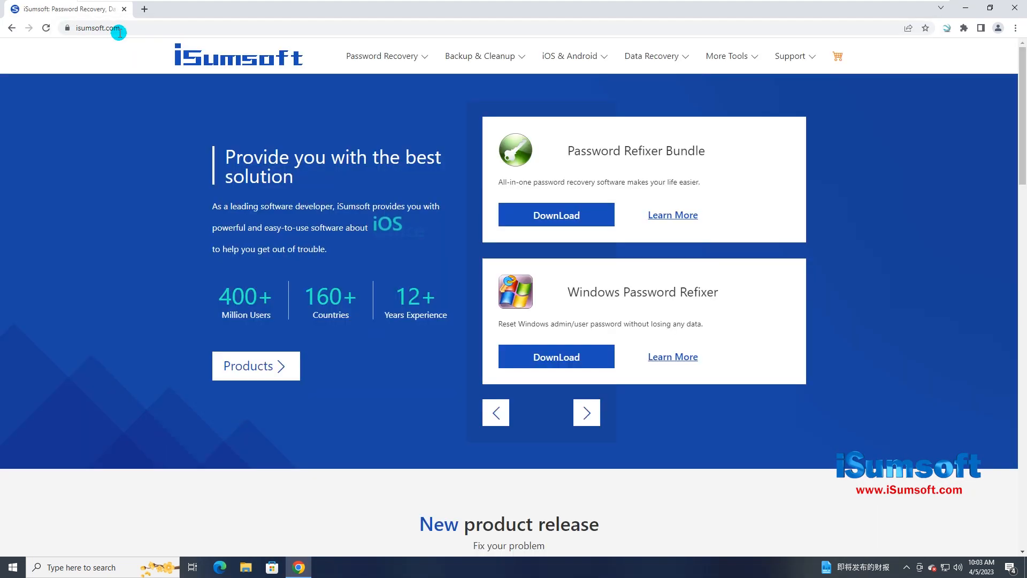
click(480, 56)
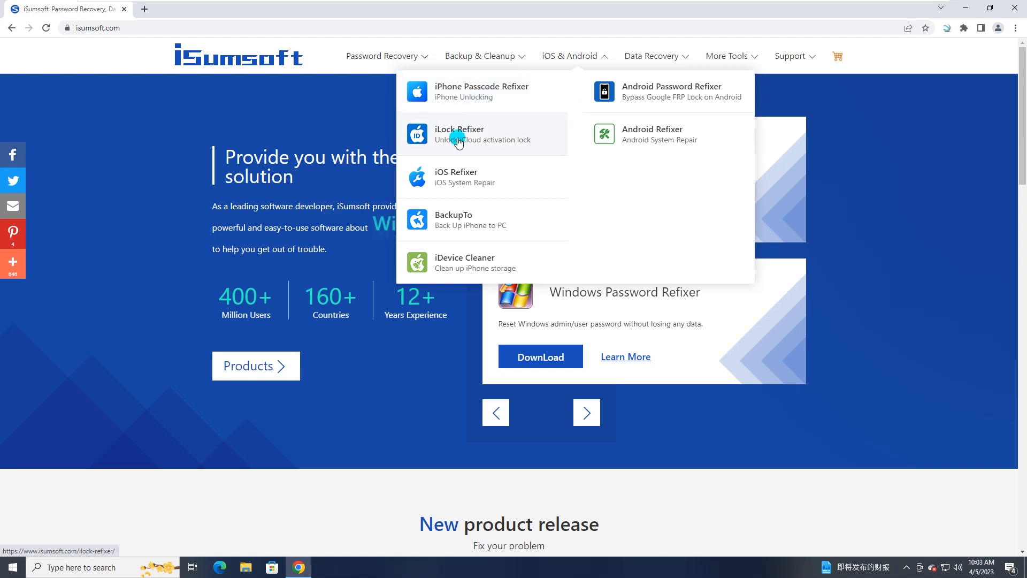
click(460, 134)
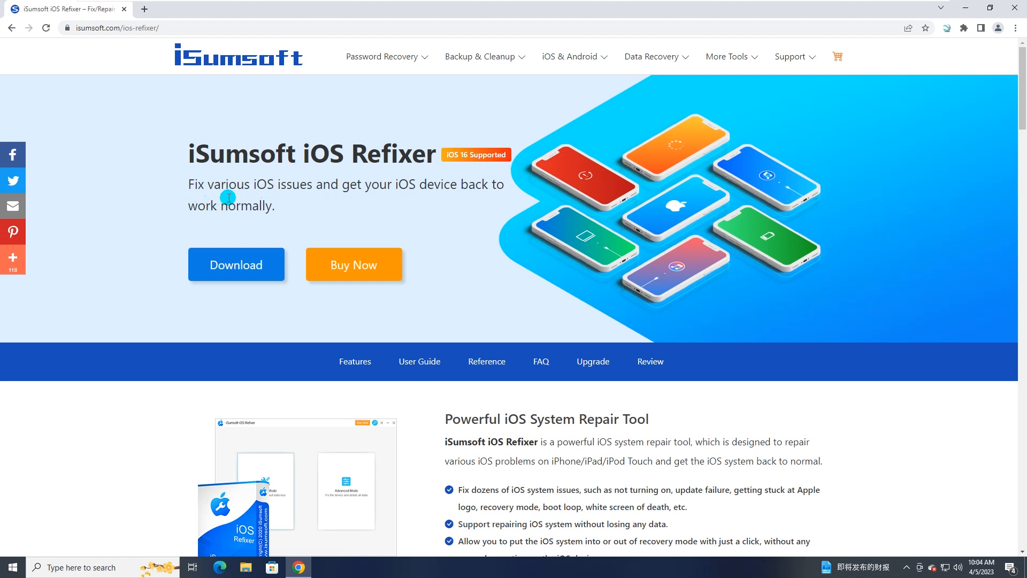
mouse_move(273, 226)
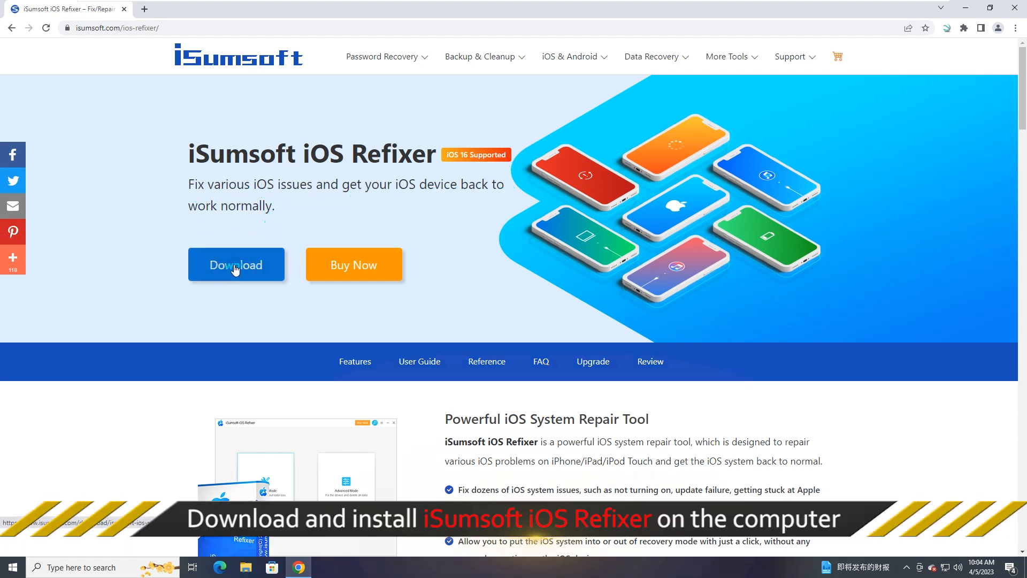
click(235, 265)
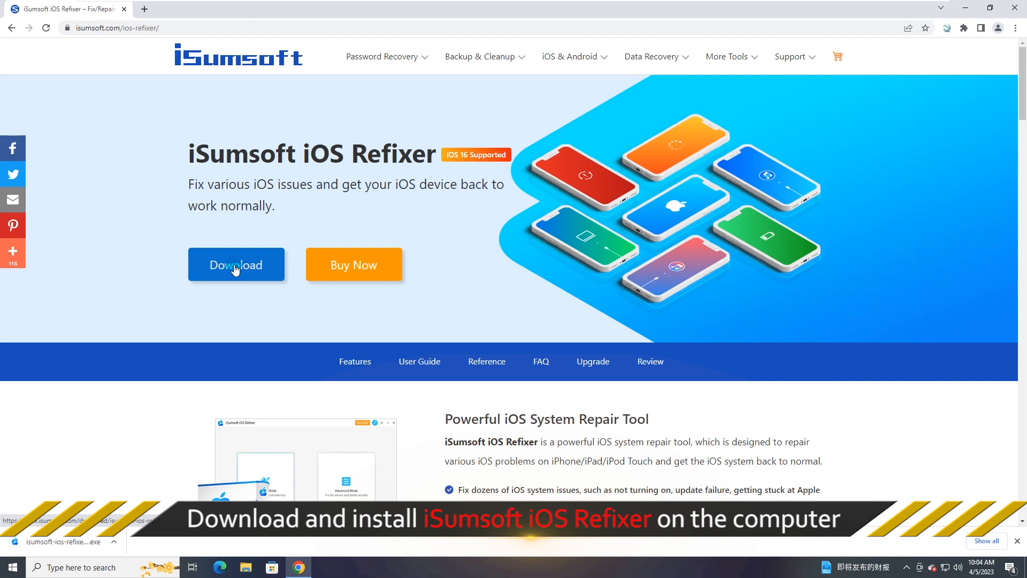
click(63, 541)
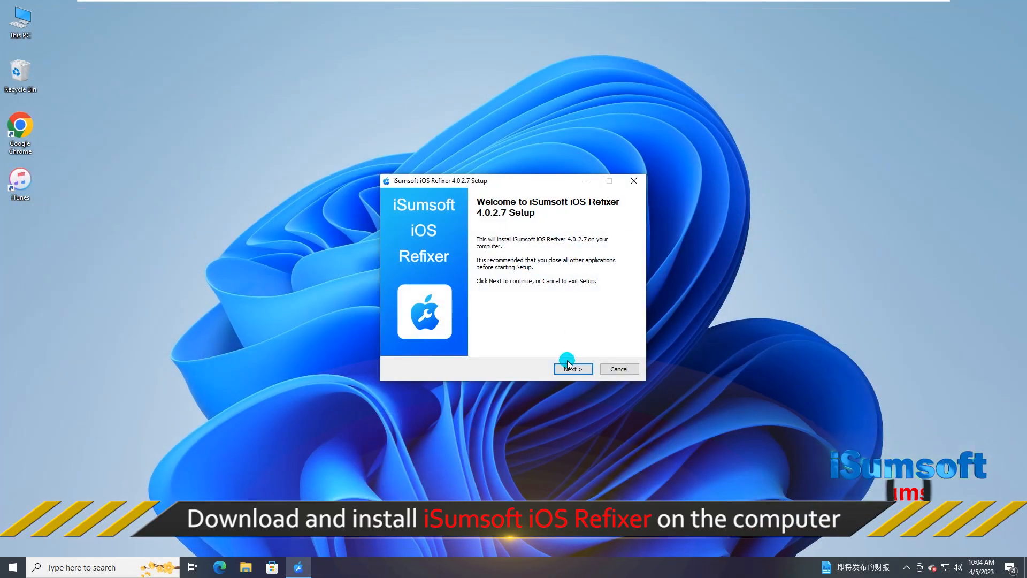
Install iSumsoft iOS Refixer 4.0.2.7 without visiting the website, then launch its desktop shortcut.
click(571, 368)
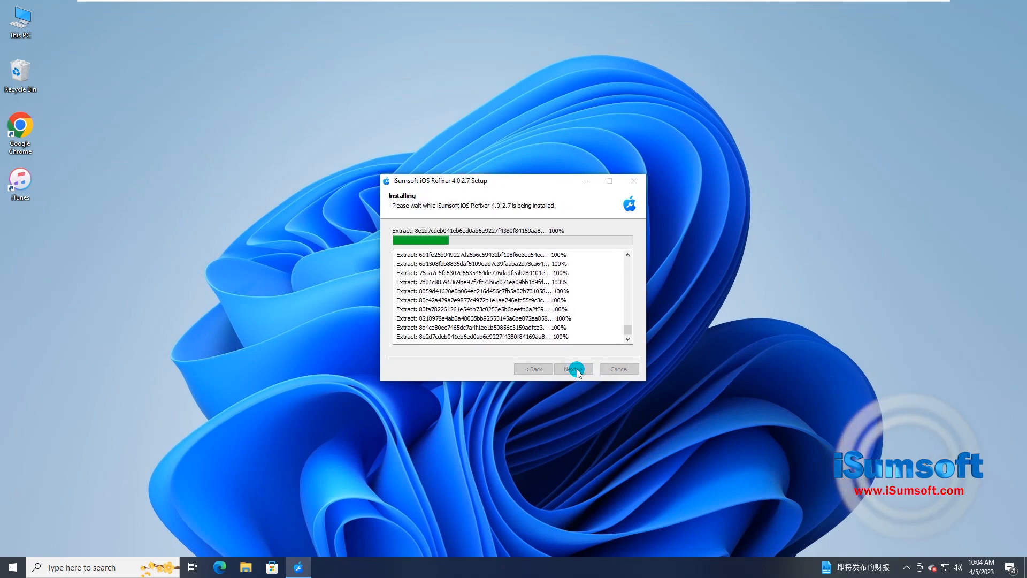
click(573, 369)
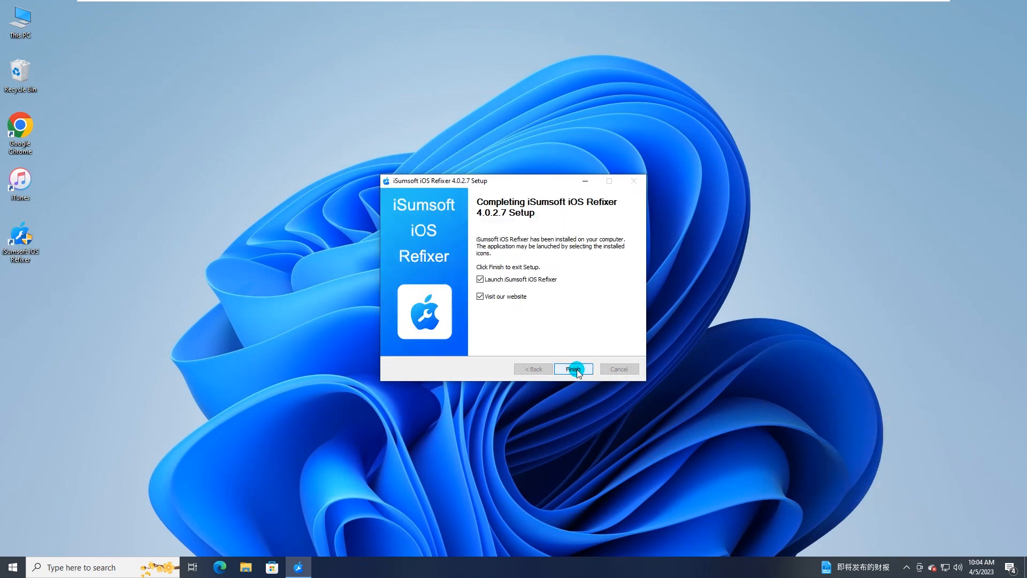
click(480, 296)
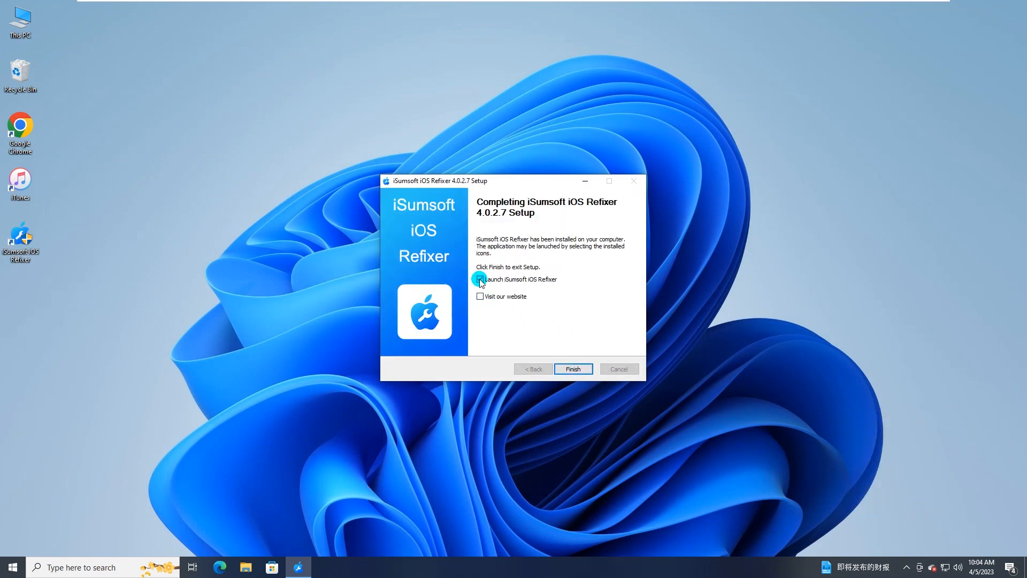
click(571, 368)
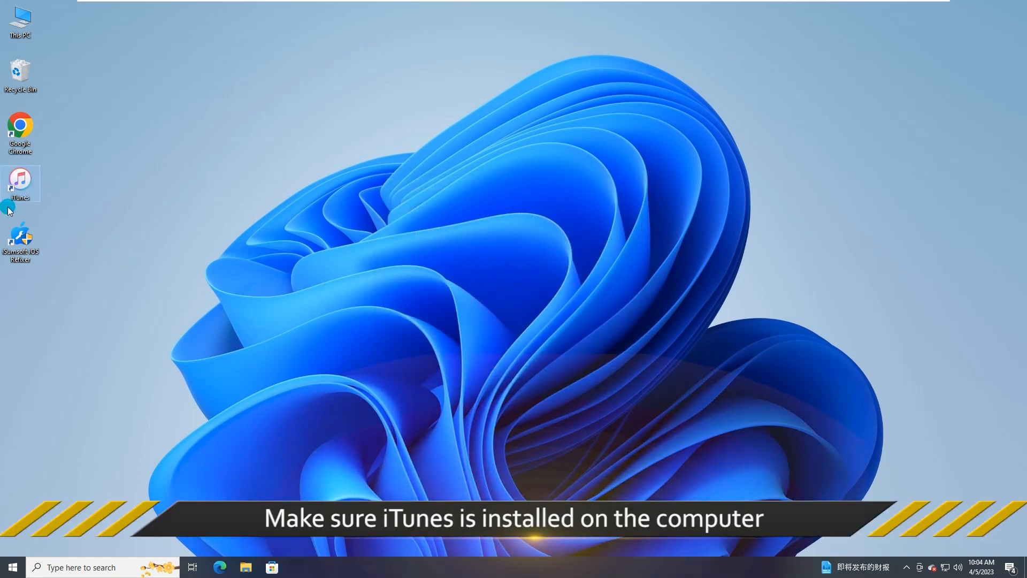
mouse_move(36, 183)
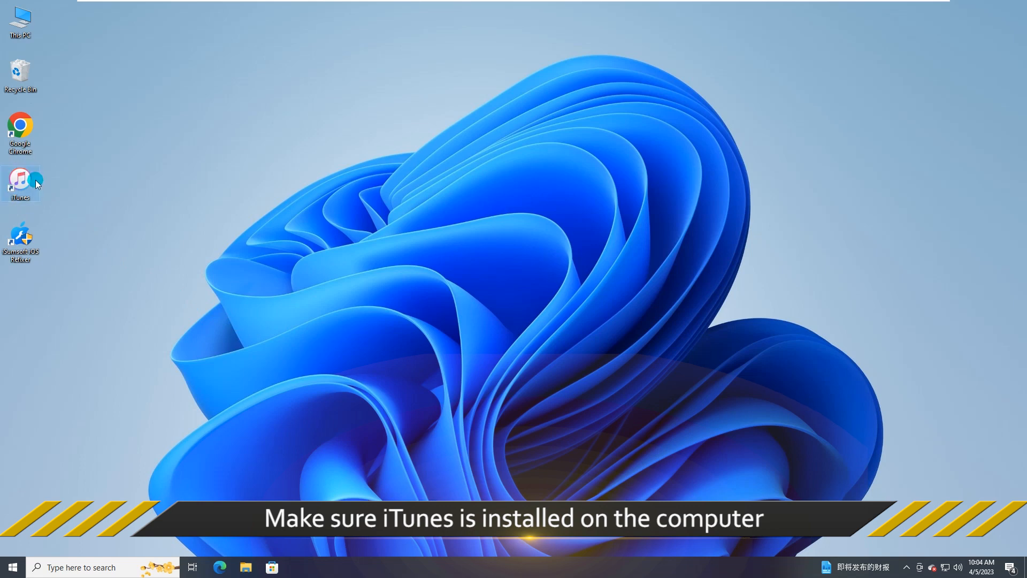
mouse_move(165, 290)
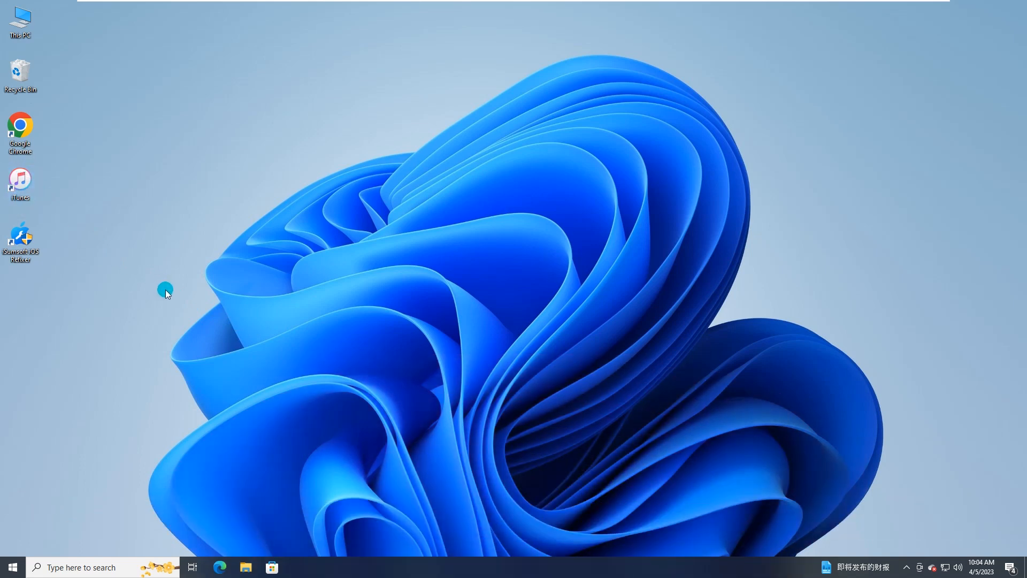
mouse_move(20, 235)
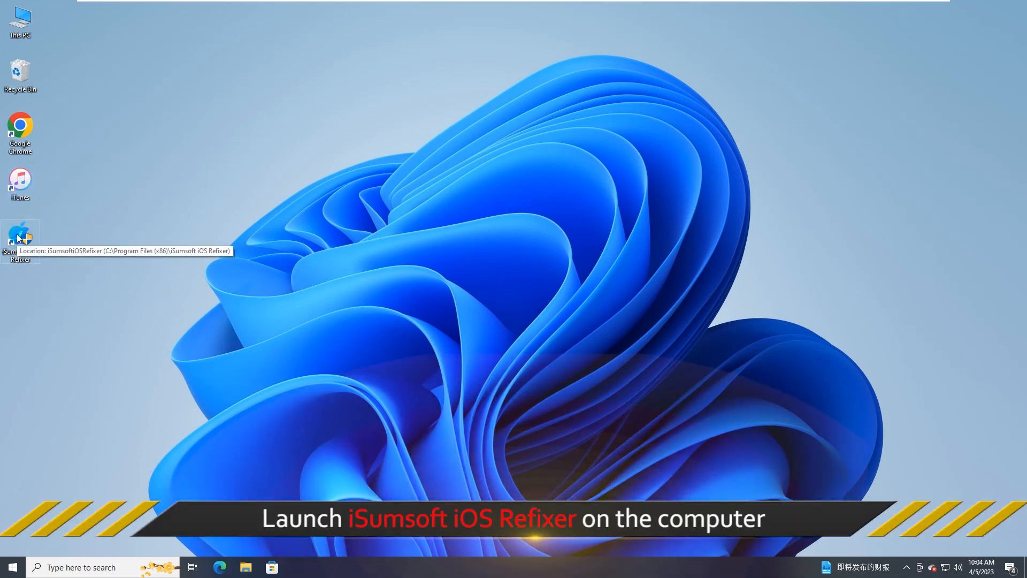
double_click(19, 235)
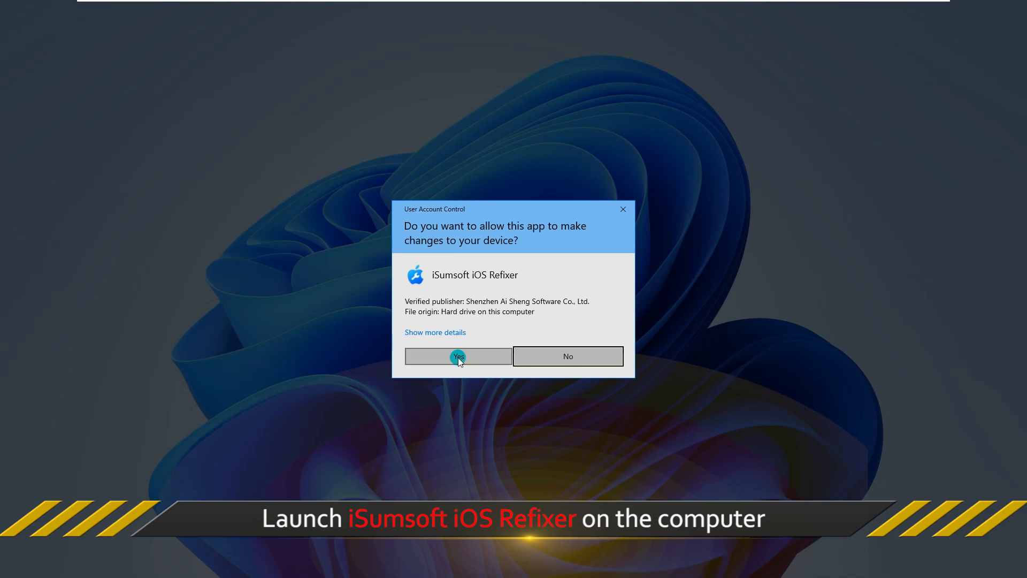
Allow the app in UAC and start a Standard Mode repair without data loss.
click(458, 355)
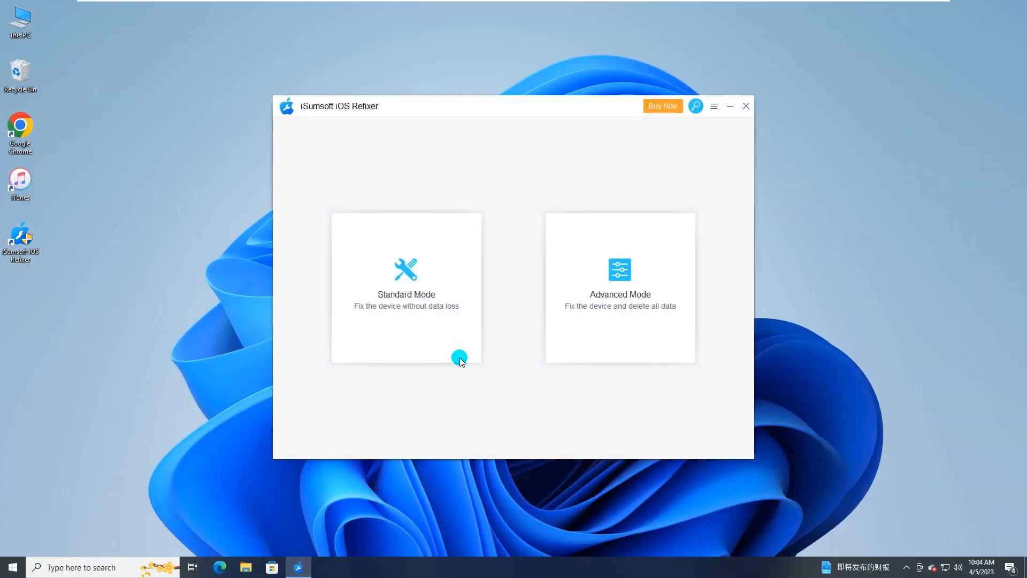
click(406, 288)
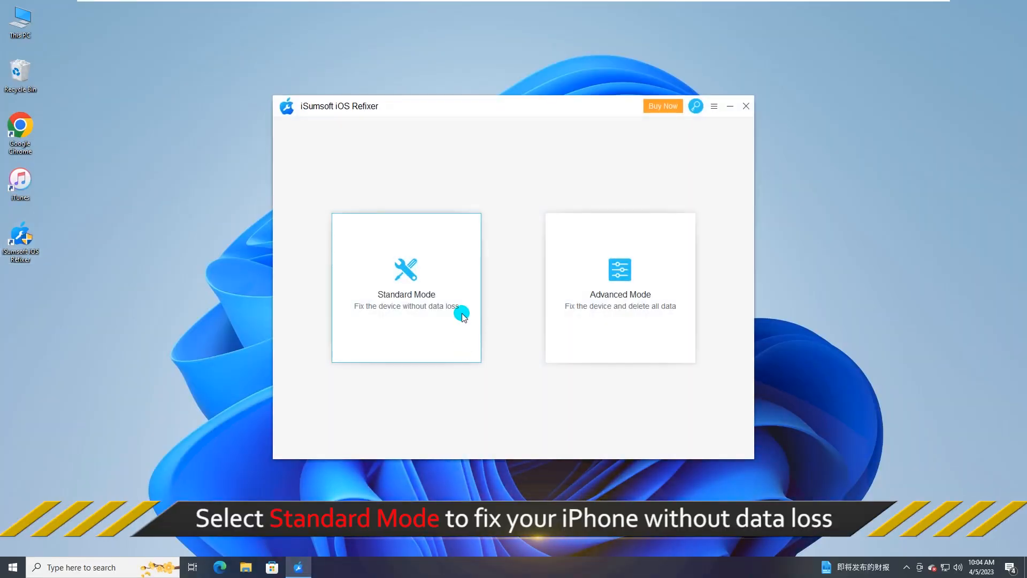
mouse_move(365, 311)
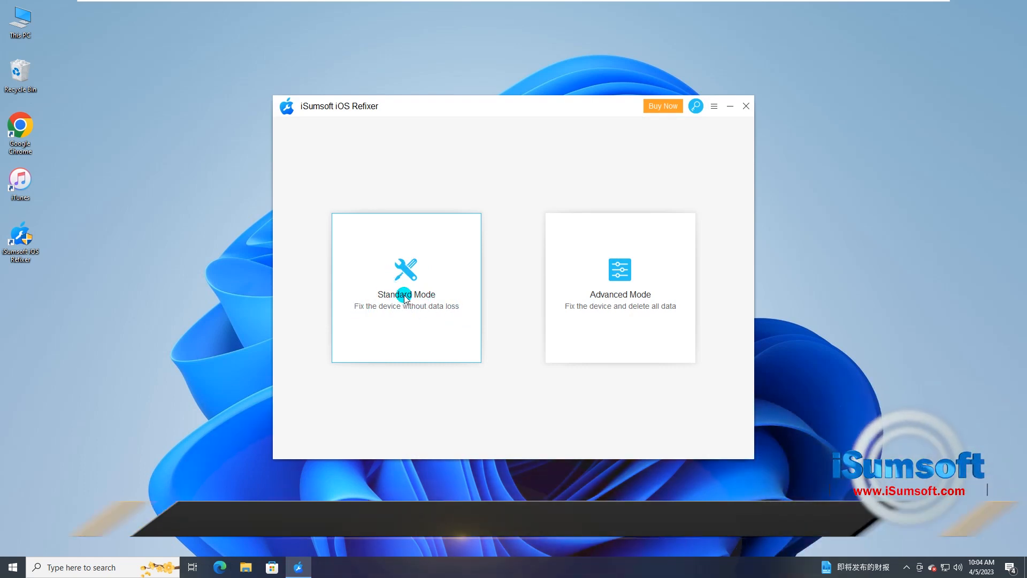
click(405, 288)
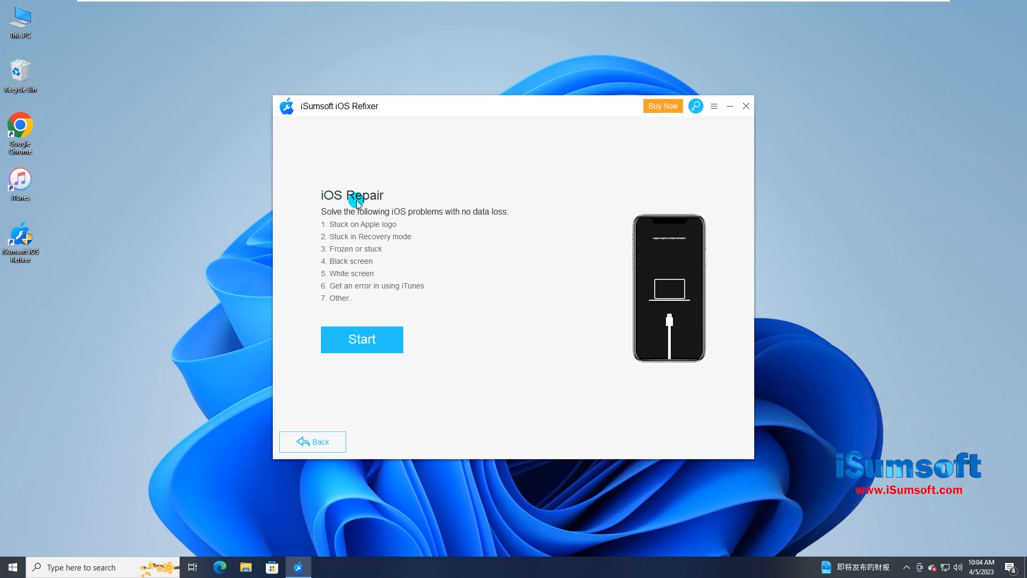
mouse_move(360, 242)
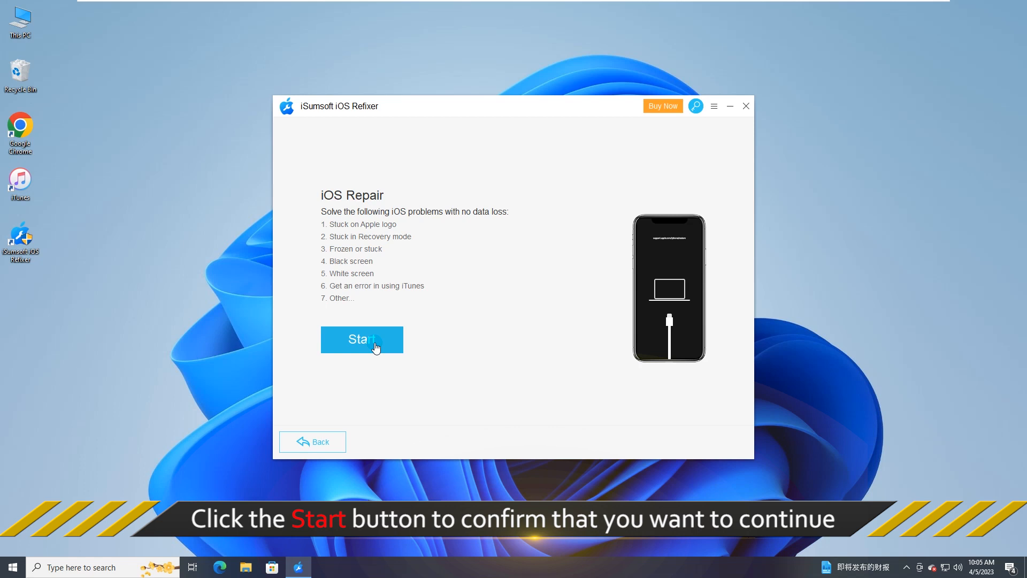
click(361, 340)
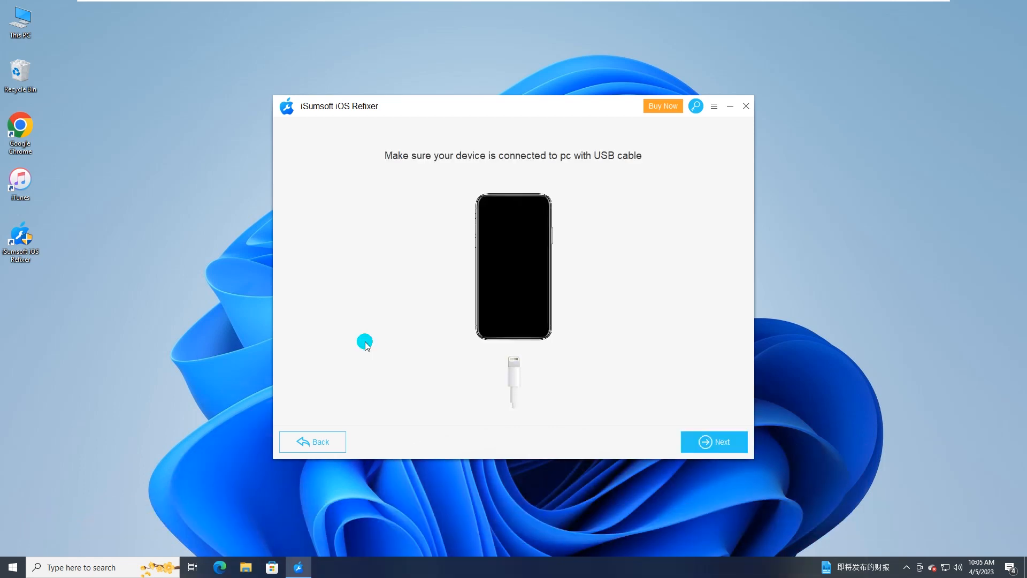